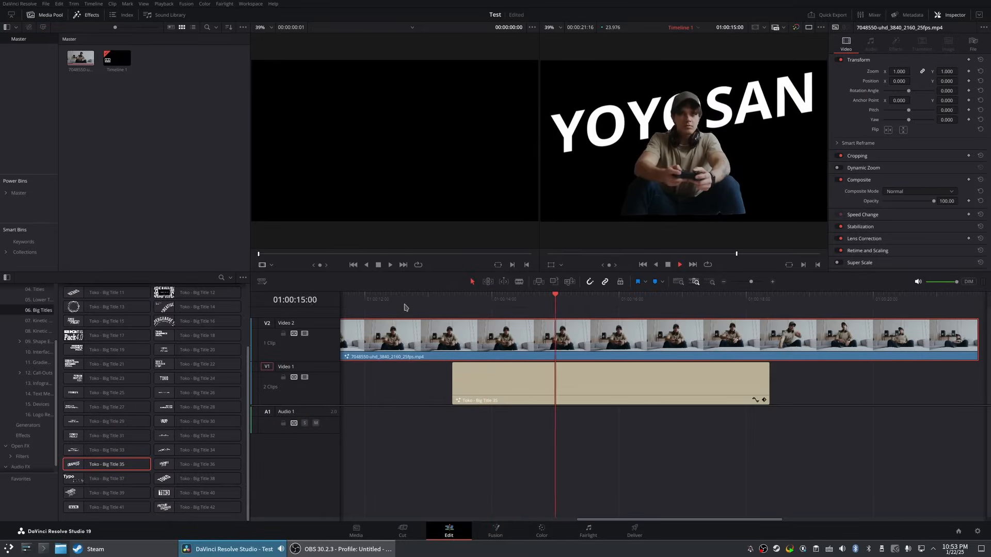
Leave the $38.79 Tesla M40 listing and look down the eBay home page.
{"action": "left_click", "coordinate": [426, 301]}
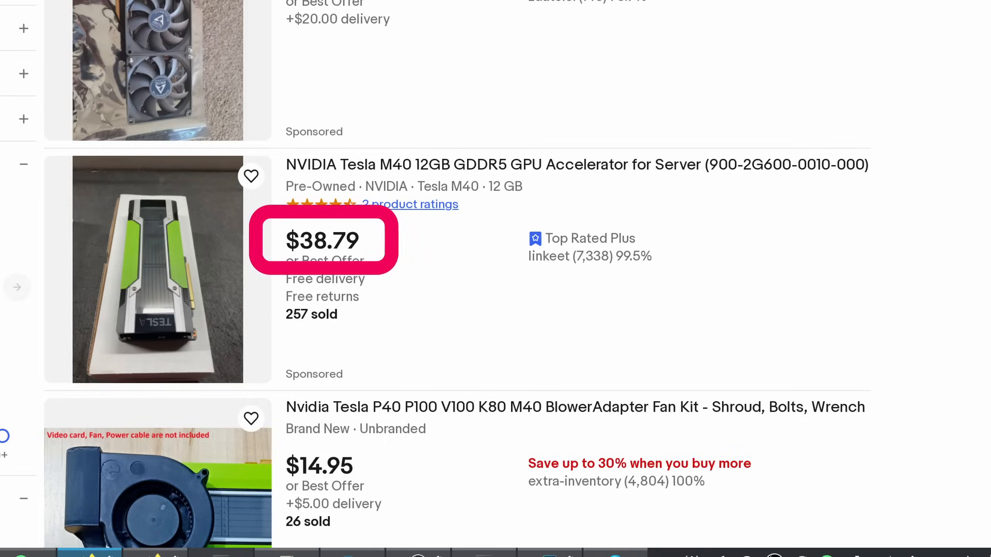
{"action": "scroll", "scroll_direction": "down", "scroll_amount": 3}
{"action": "type", "text": "te"}
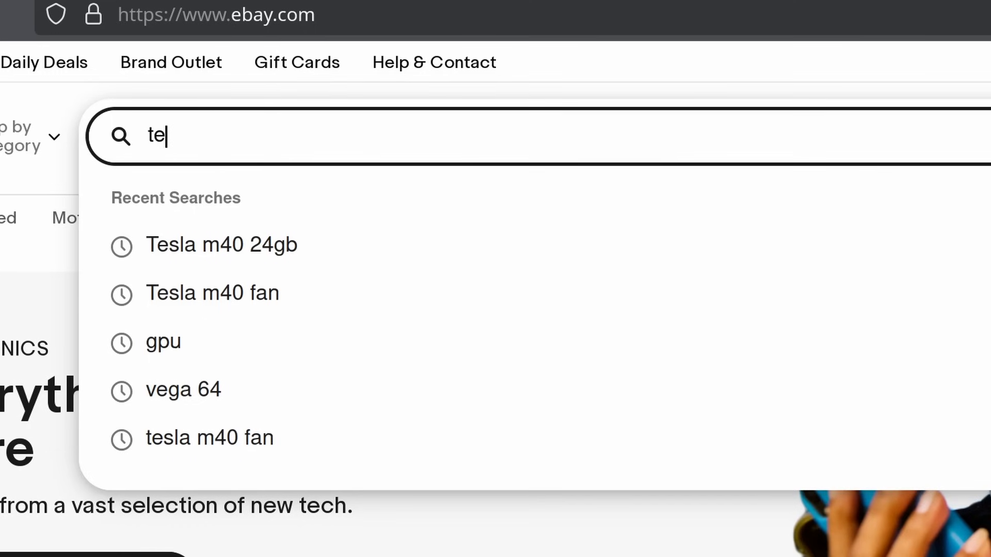
Run an eBay search for "tesla m40 cooling" and browse the cooler and used GPU listings.
{"action": "type", "text": "s"}
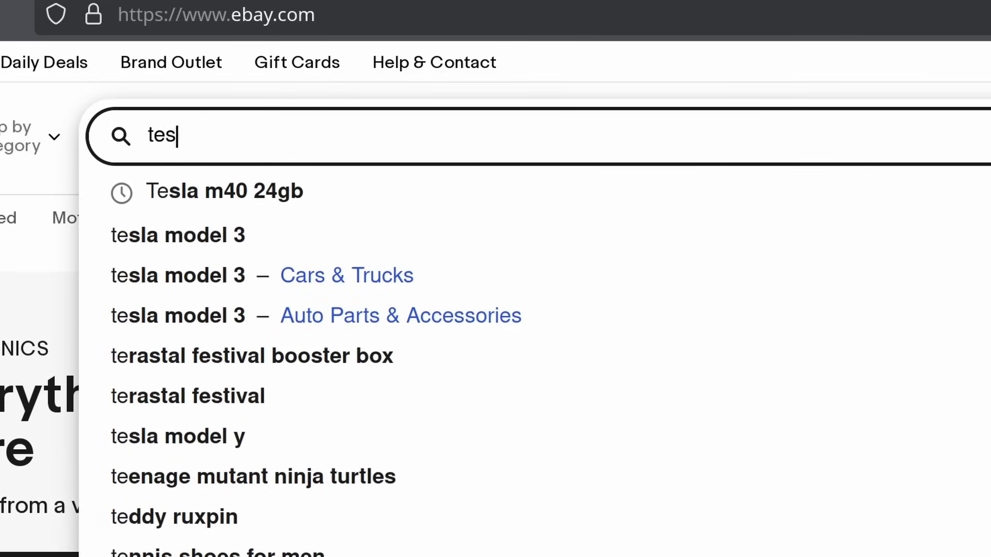
{"action": "type", "text": "la m40"}
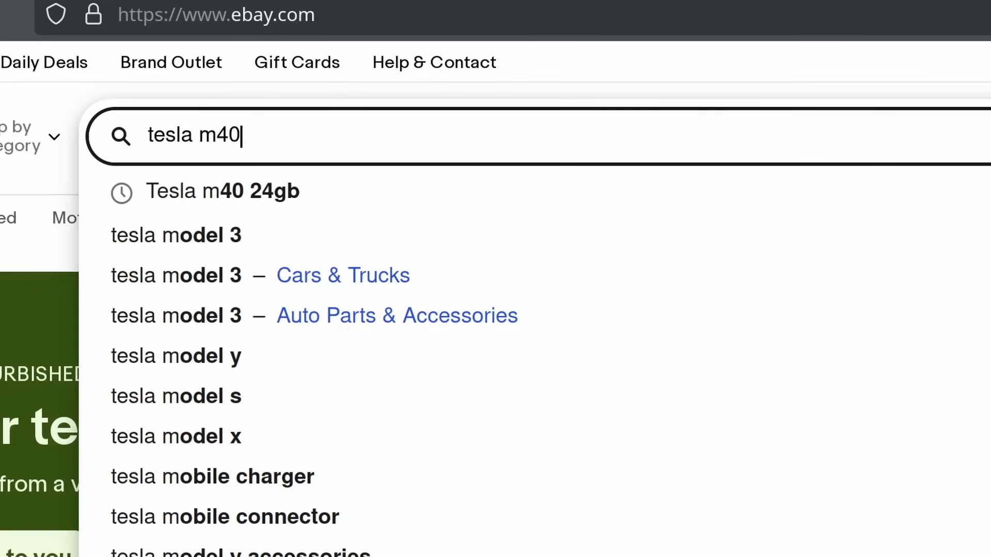
{"action": "type", "text": "coolin"}
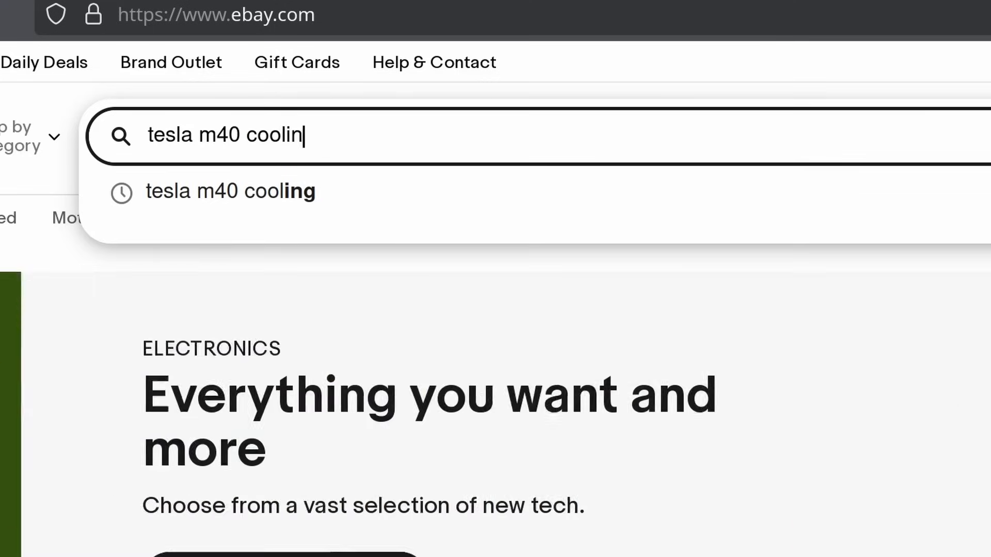
{"action": "left_click", "coordinate": [230, 192]}
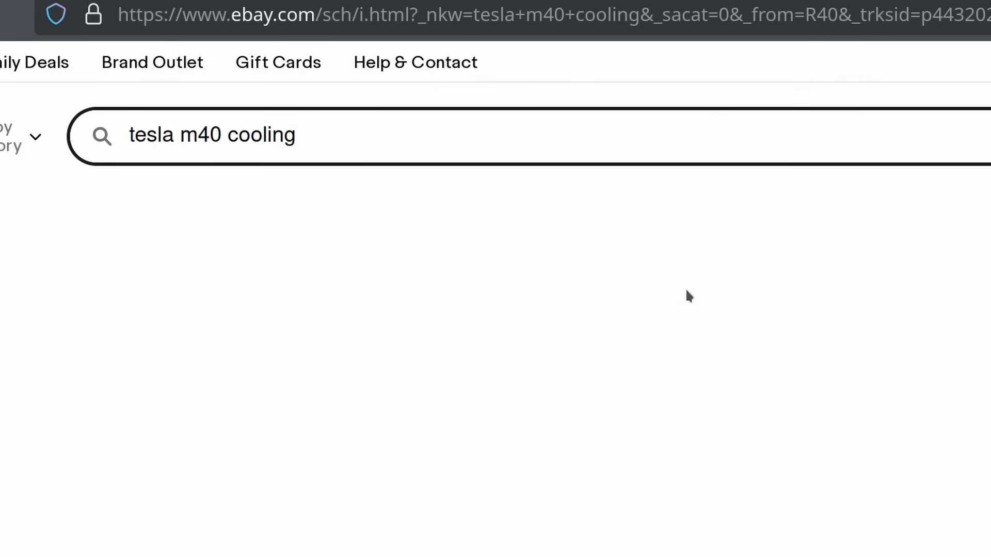
{"action": "scroll", "scroll_direction": "down", "scroll_amount": 3}
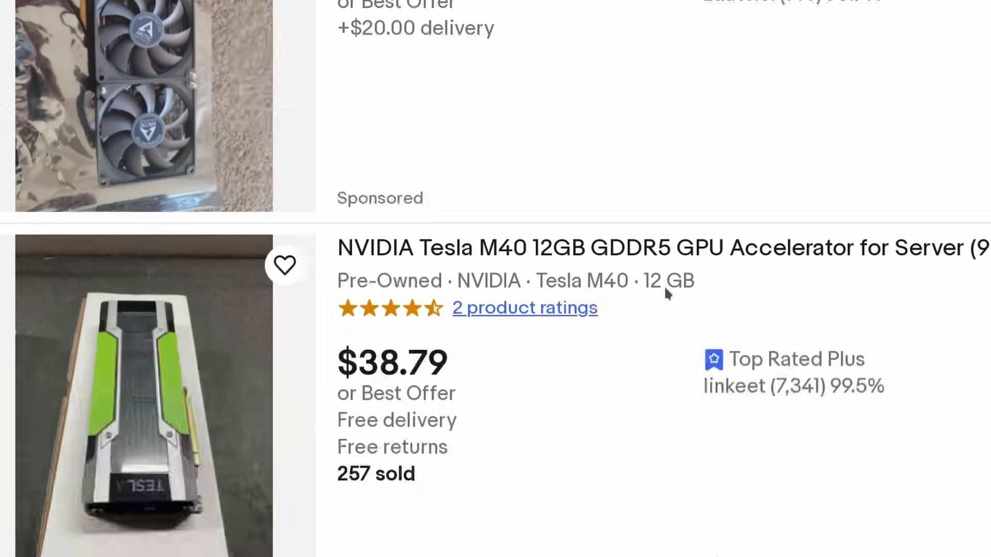
{"action": "scroll", "scroll_direction": "down", "scroll_amount": 3}
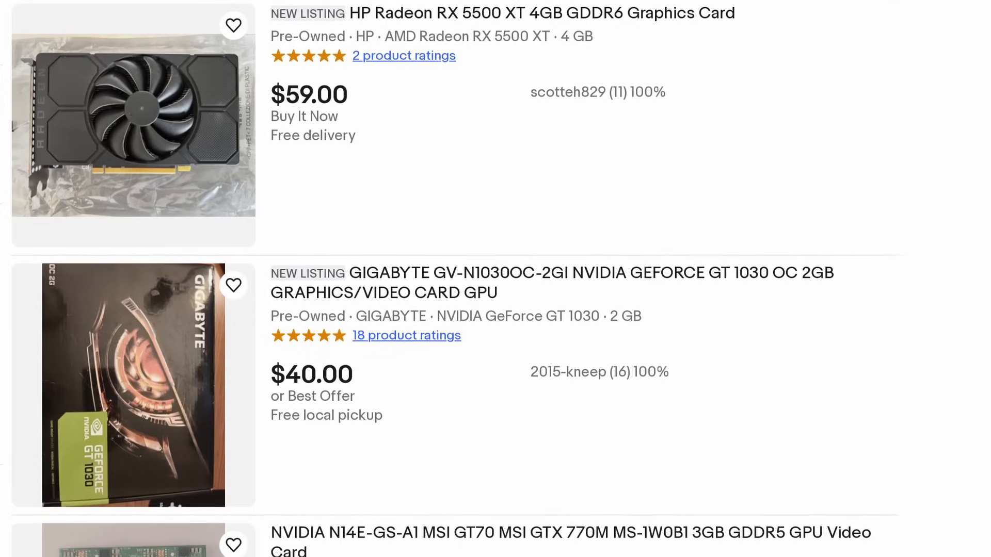
{"action": "scroll", "scroll_direction": "down", "scroll_amount": 3}
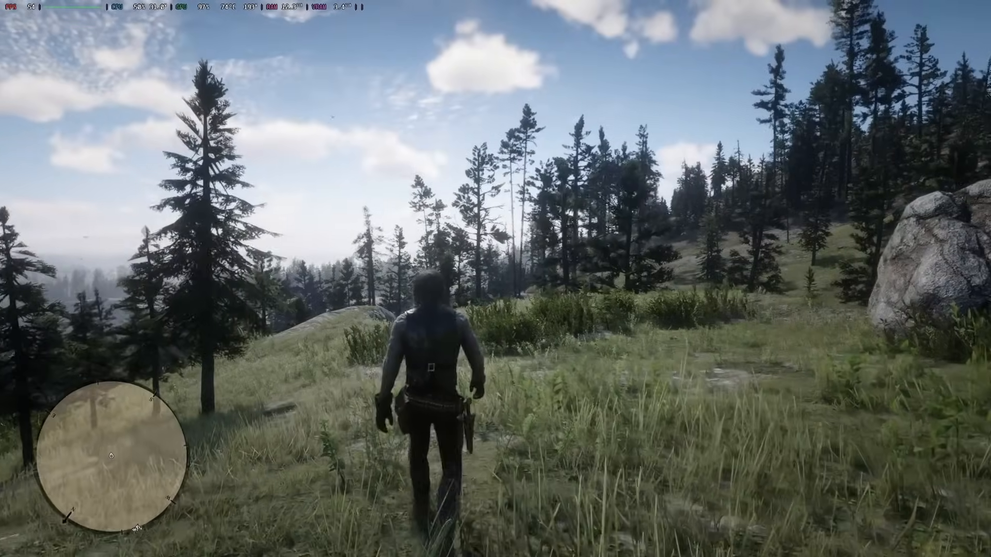
View the Tesla M40's stats in nvtop, then read Puget Systems' Resolve hardware recommendations.
{"action": "key", "text": "w"}
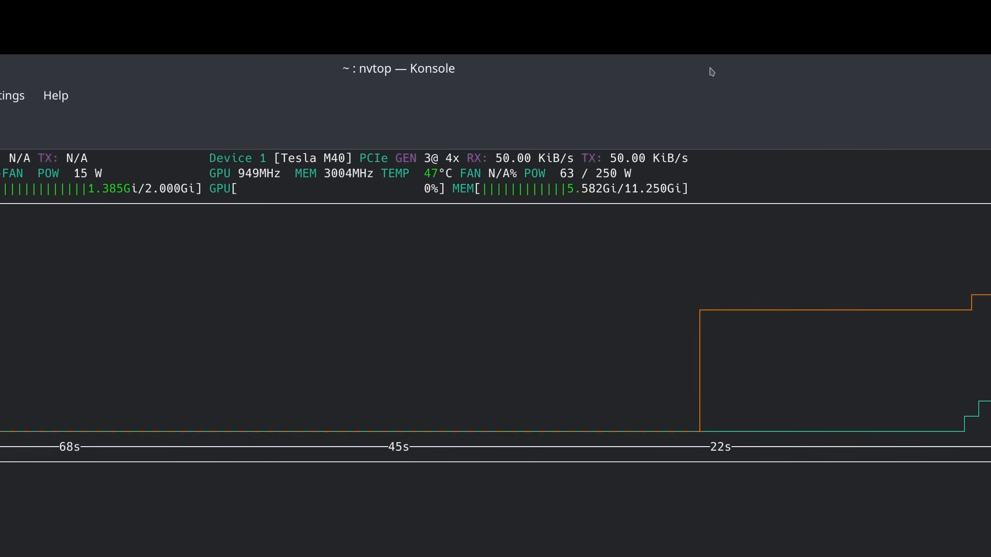
{"action": "left_click", "coordinate": [324, 548]}
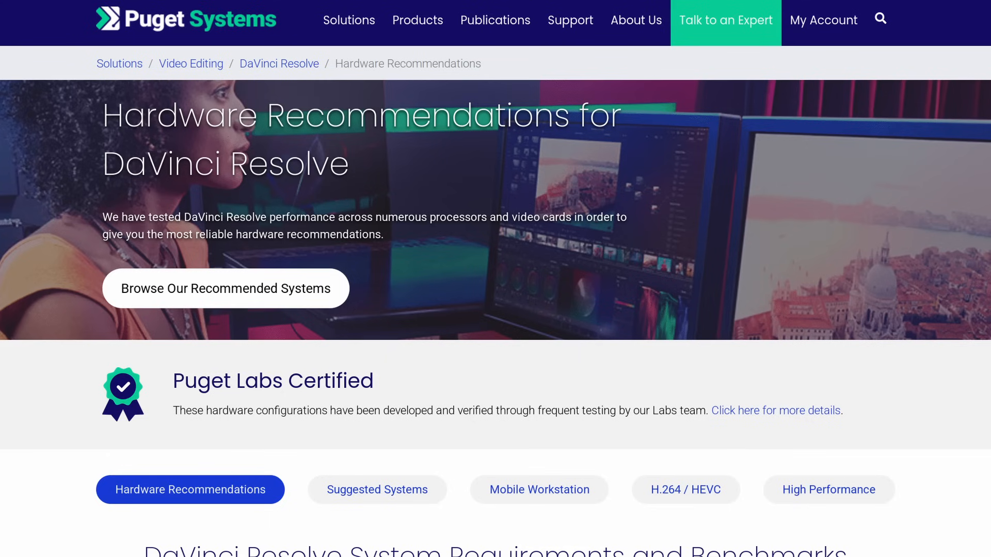
{"action": "scroll", "scroll_direction": "down", "scroll_amount": 3}
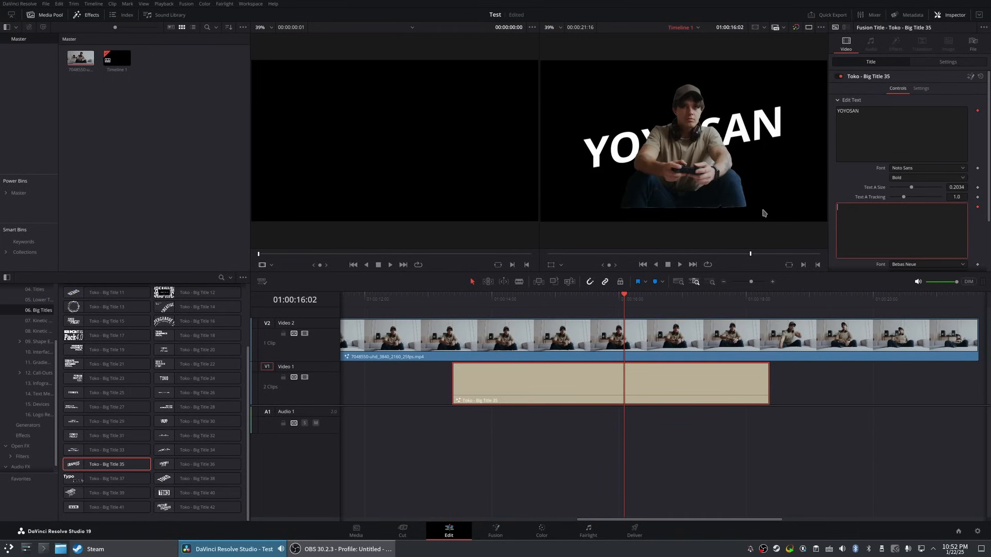
{"action": "mouse_move", "coordinate": [492, 308]}
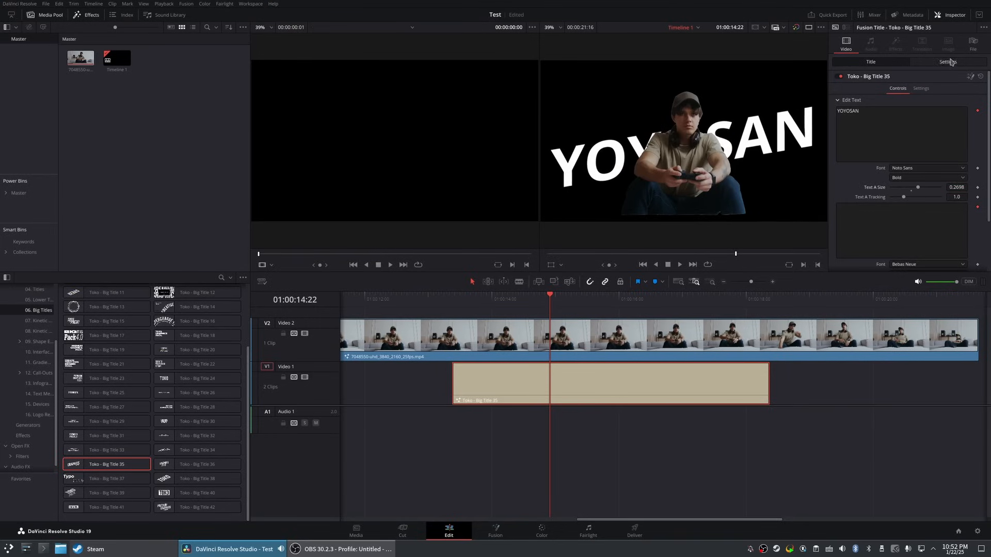
Dismiss the GPU-memory-full warning and track the MagicMask over the seated person in both directions.
{"action": "left_click", "coordinate": [948, 62]}
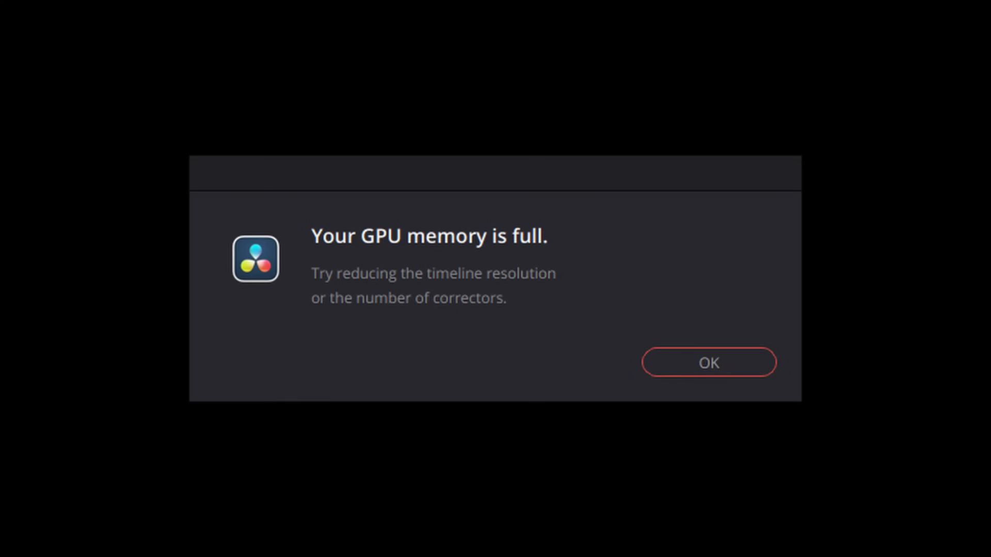
{"action": "left_click", "coordinate": [709, 363]}
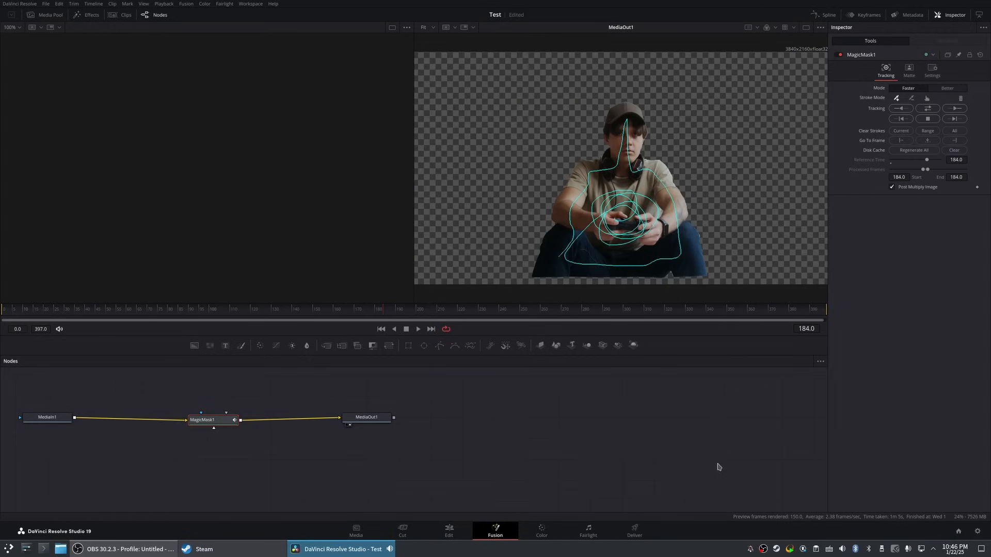
{"action": "left_click", "coordinate": [927, 108]}
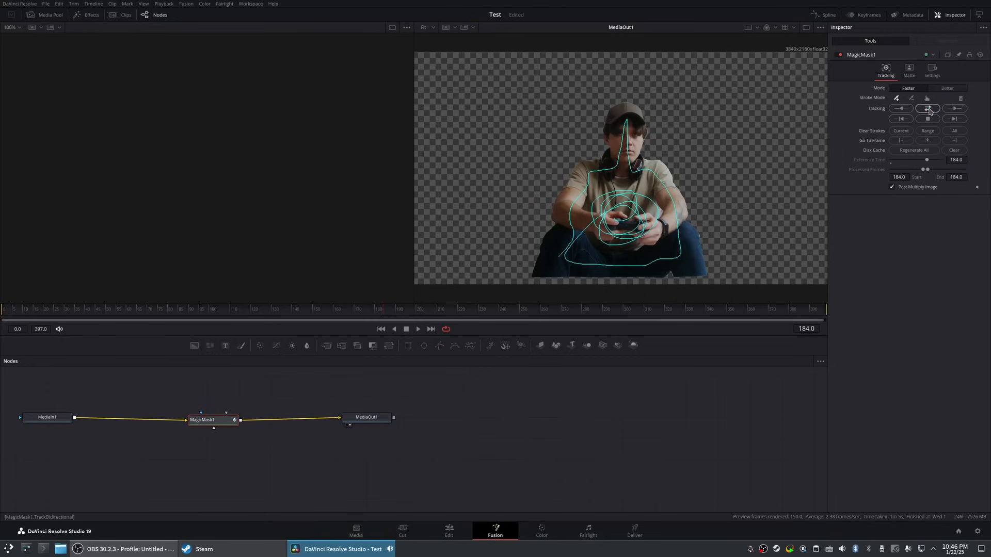
{"action": "left_click", "coordinate": [956, 109]}
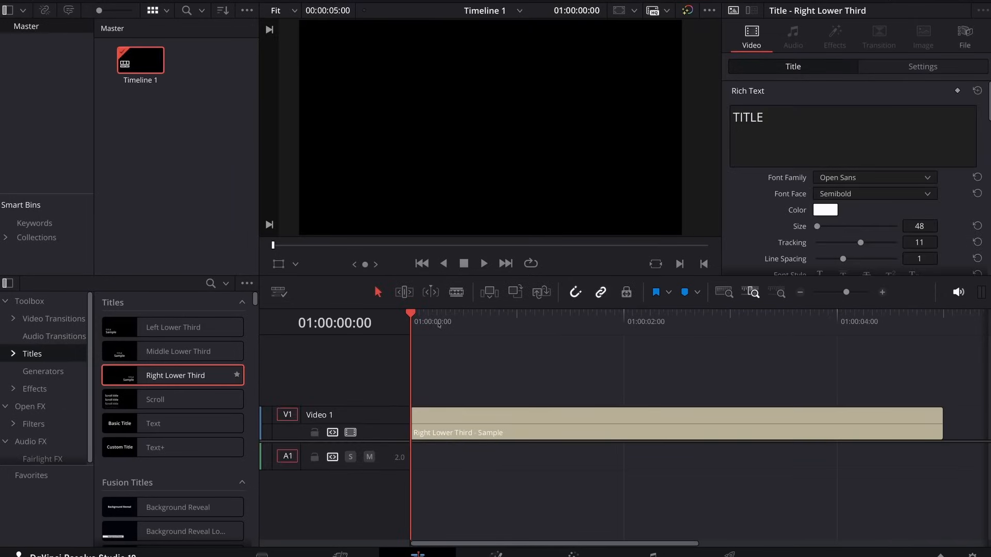
Scrub the playhead through the Right Lower Third title and place a Text+ title after it.
{"action": "left_click", "coordinate": [544, 321]}
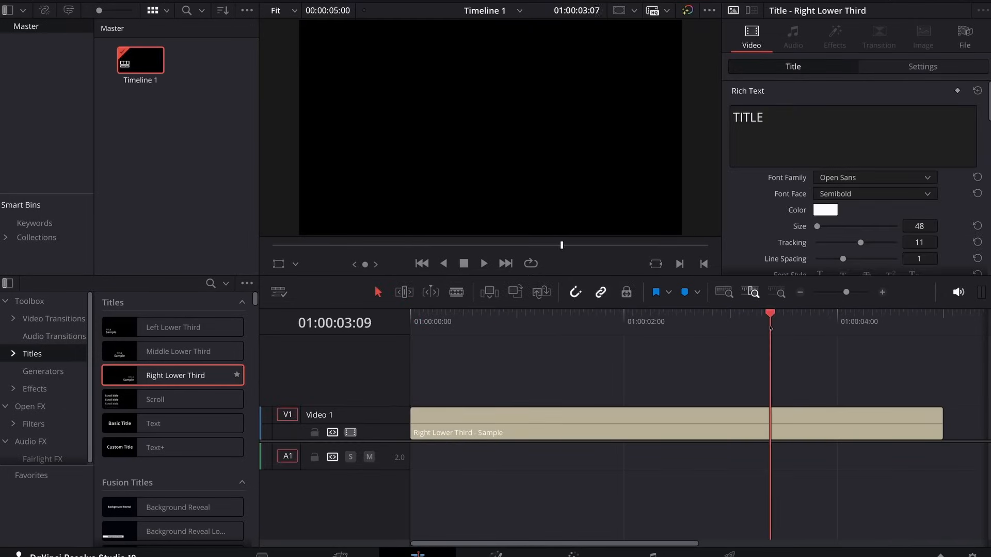
{"action": "left_click", "coordinate": [468, 314]}
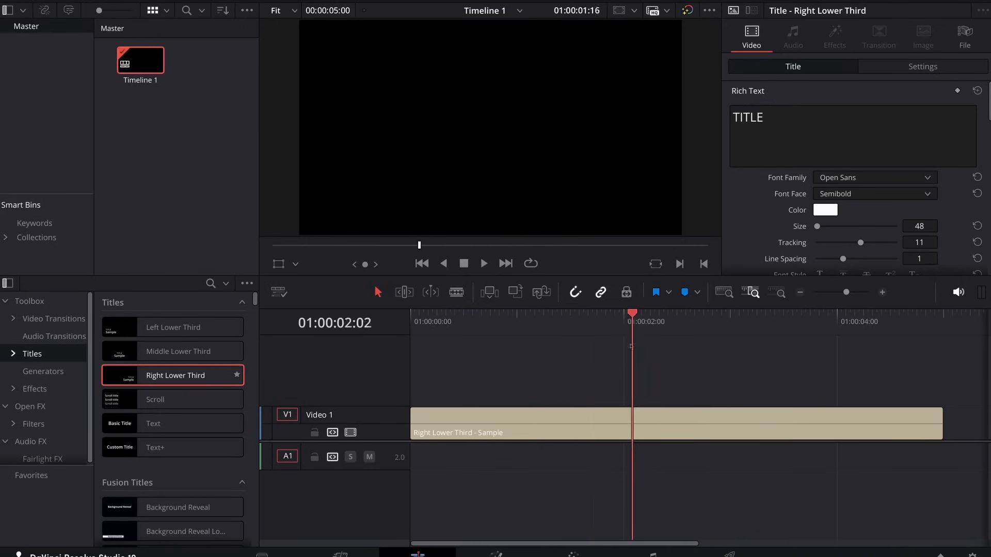
{"action": "left_click", "coordinate": [536, 322]}
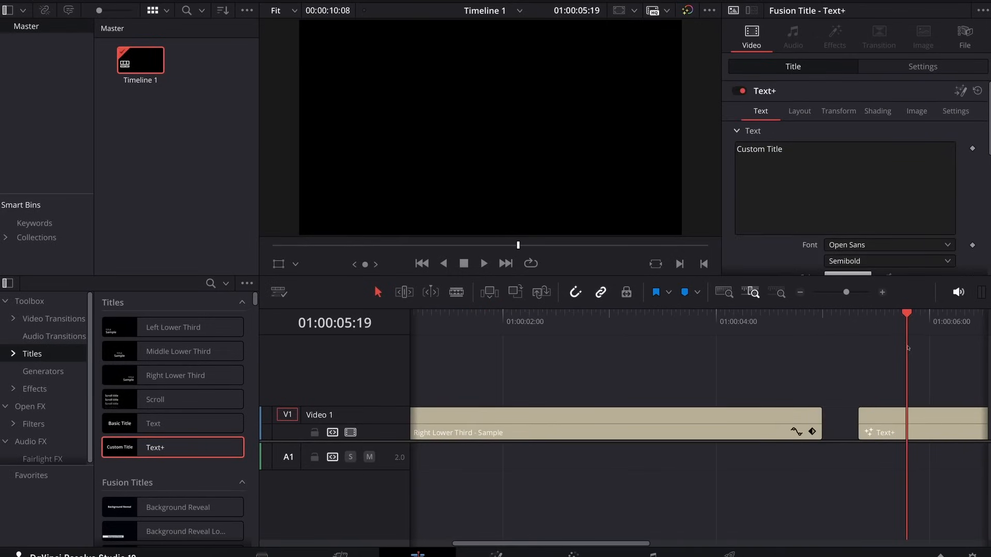
{"action": "scroll", "scroll_direction": "right", "scroll_amount": 3}
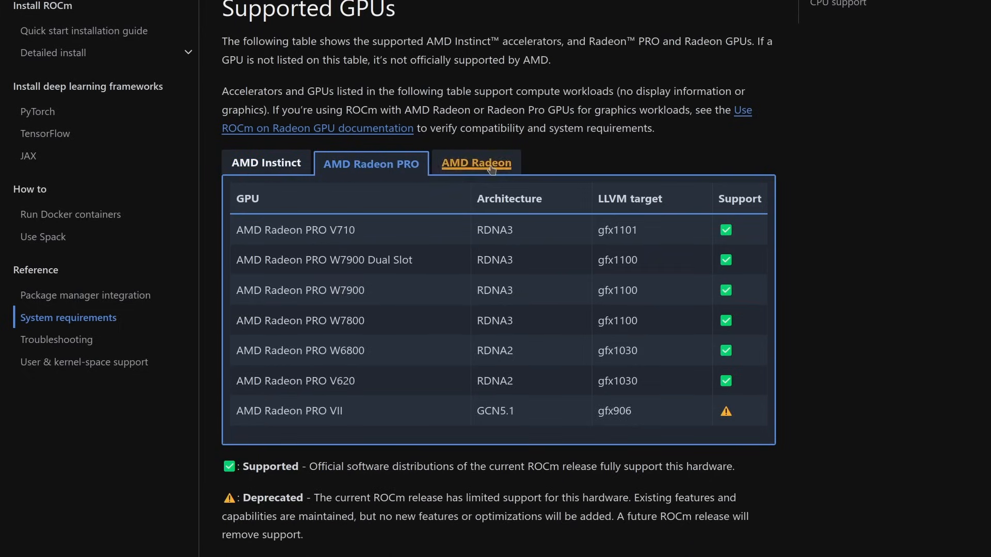
View the ROCm consumer Radeon support table and eBay RX 6600 listings around $175–220, then return to Resolve.
{"action": "left_click", "coordinate": [477, 163]}
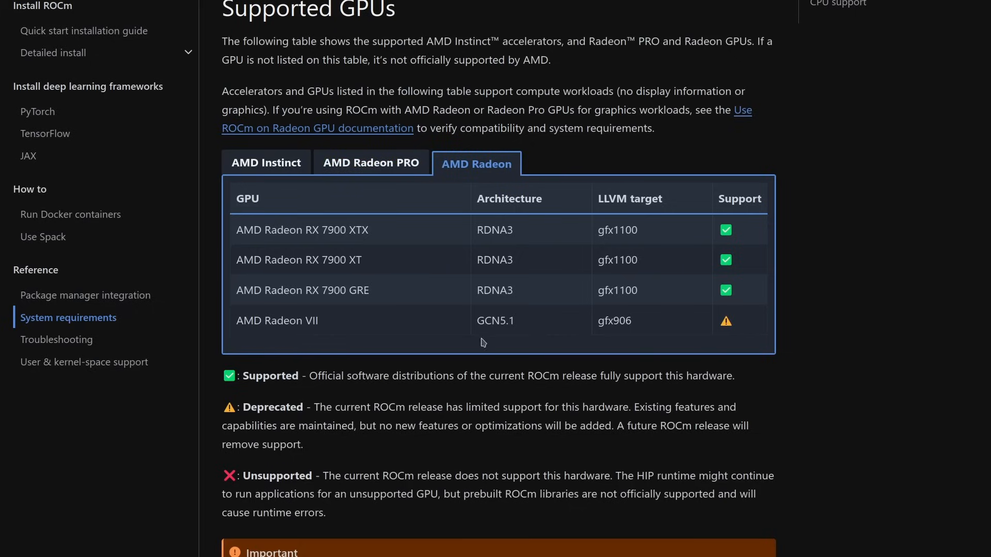
{"action": "mouse_move", "coordinate": [722, 394]}
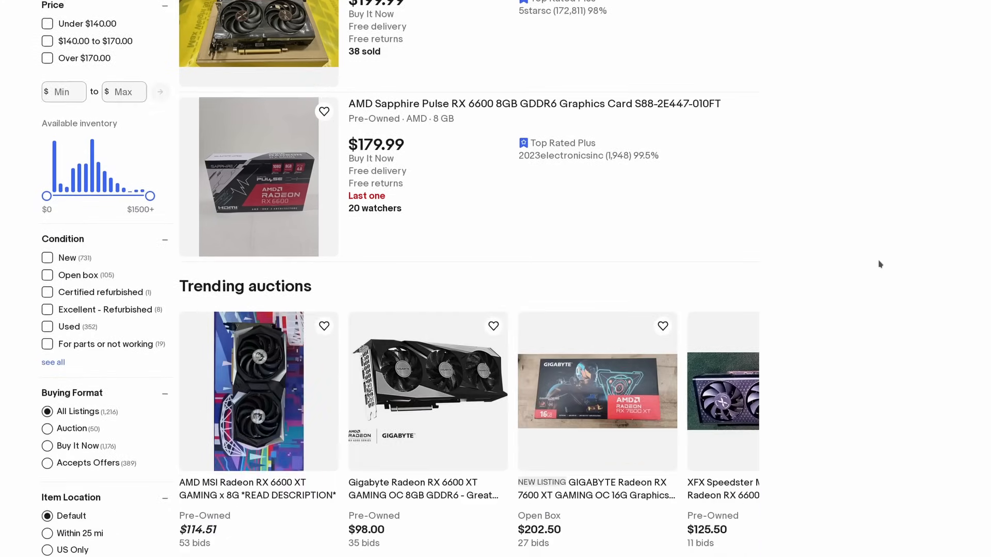
{"action": "scroll", "scroll_direction": "down", "scroll_amount": 3}
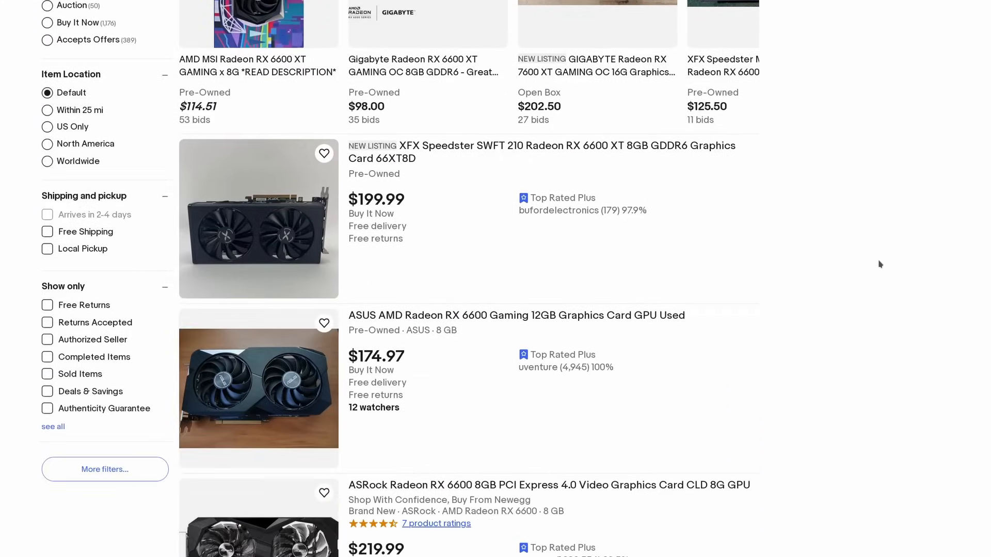
{"action": "scroll", "scroll_direction": "down", "scroll_amount": 3}
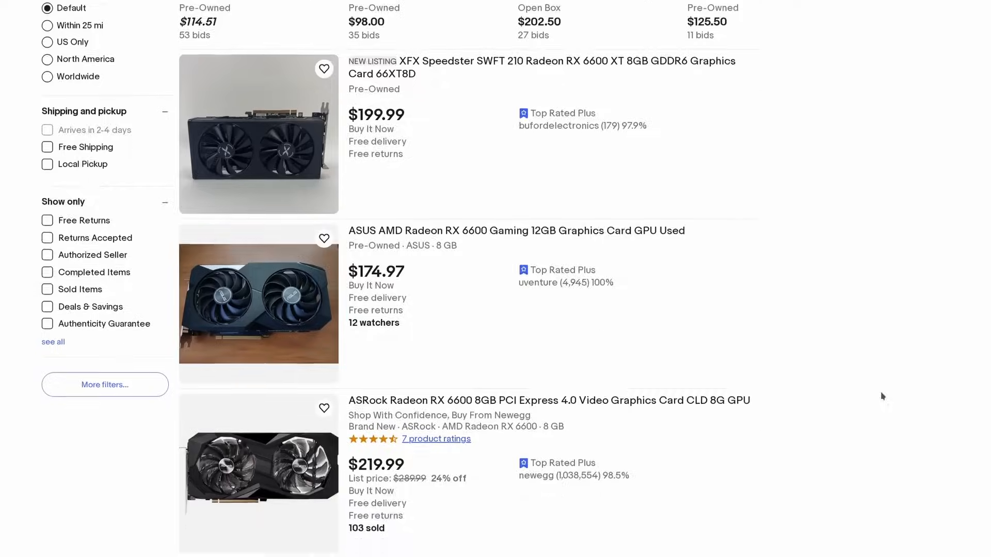
{"action": "key", "text": "alt+tab"}
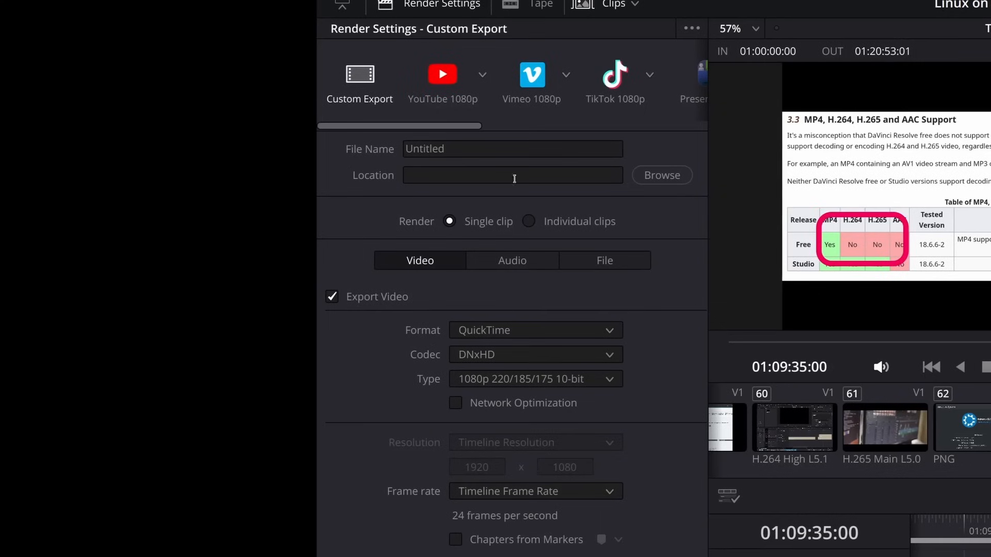
{"action": "mouse_move", "coordinate": [494, 355]}
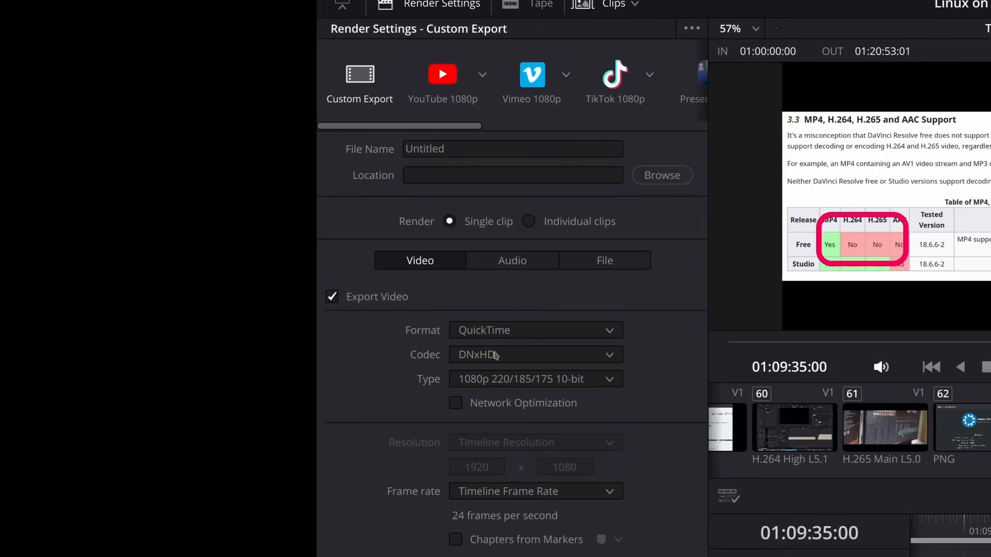
List the export codecs available for the QuickTime format on the Deliver page.
{"action": "left_click", "coordinate": [534, 354]}
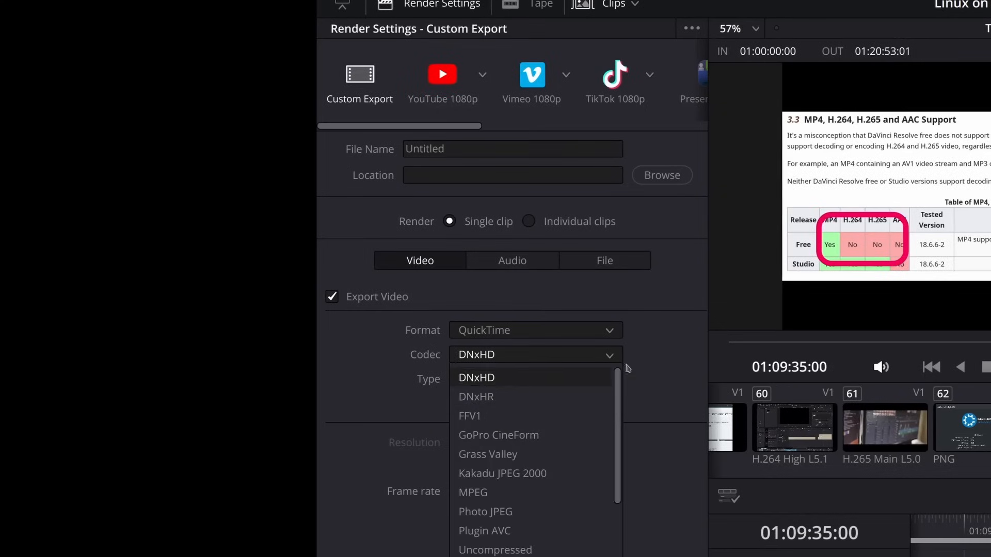
{"action": "left_click", "coordinate": [476, 378]}
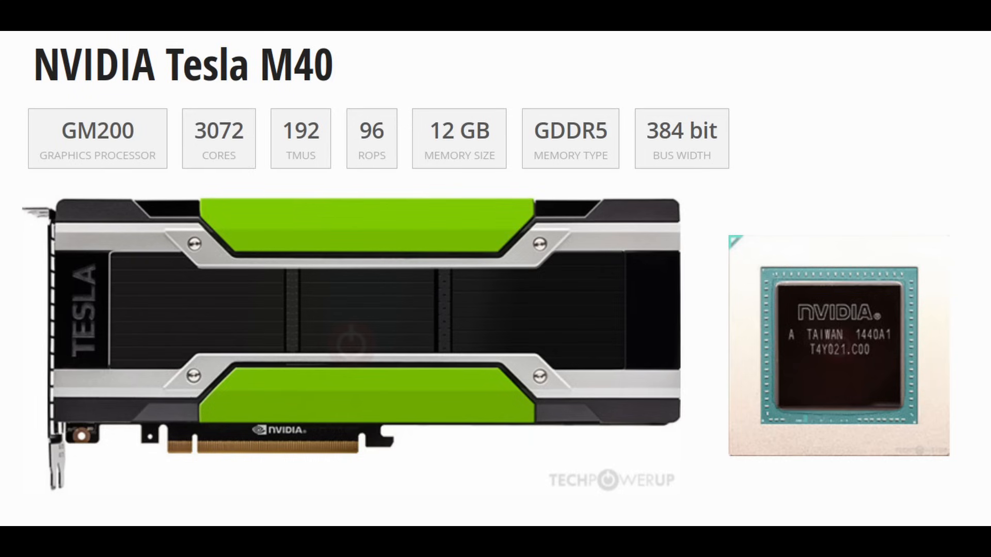
{"action": "mouse_move", "coordinate": [278, 245]}
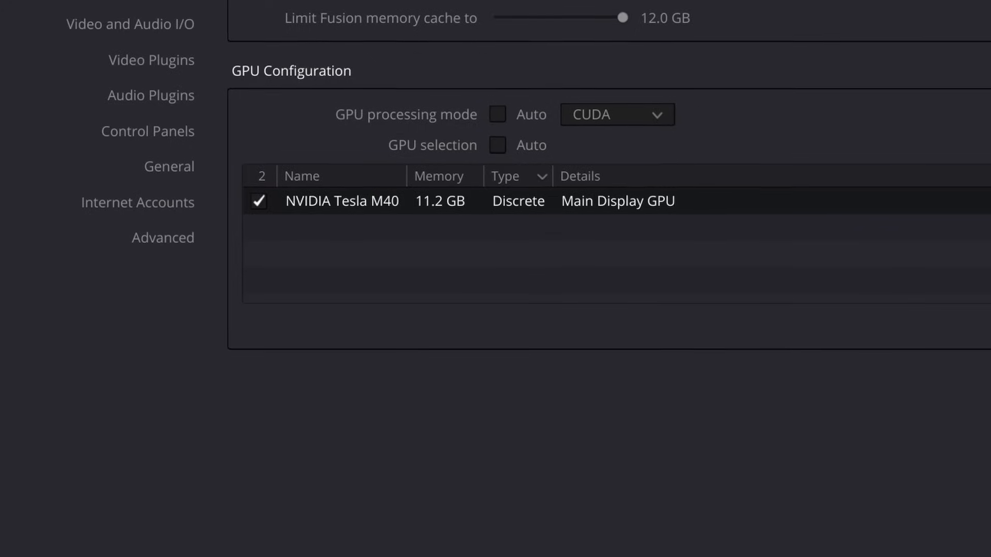
{"action": "scroll", "scroll_direction": "up", "scroll_amount": 3}
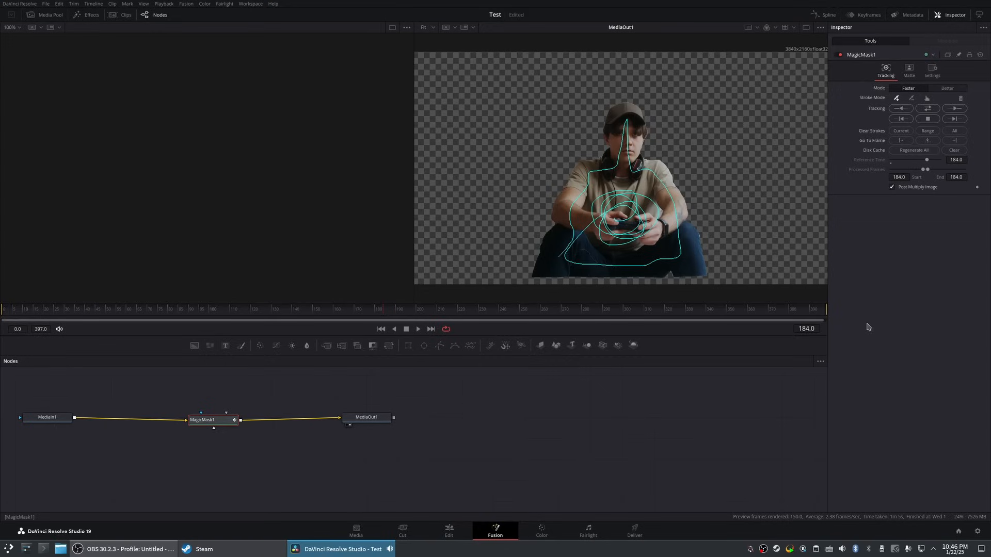
{"action": "mouse_move", "coordinate": [717, 474]}
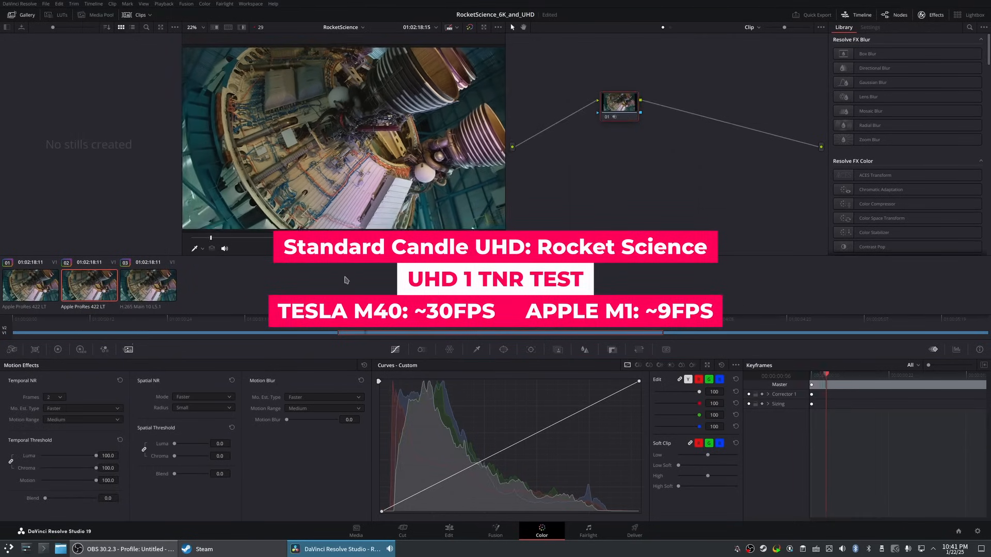
Play back the Magic Mask and Temporal NR test clips on the Tesla M40.
{"action": "key", "text": "space"}
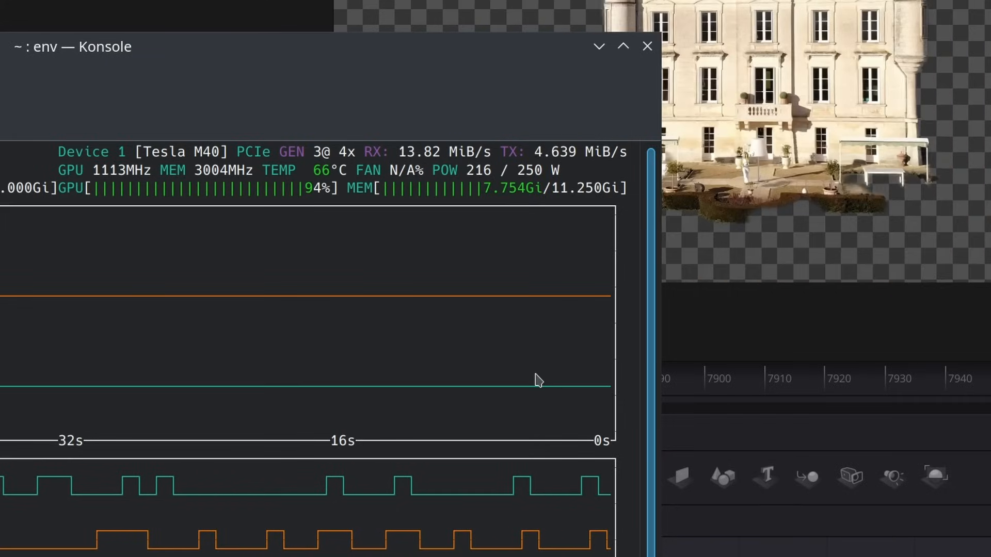
{"action": "left_click", "coordinate": [646, 47]}
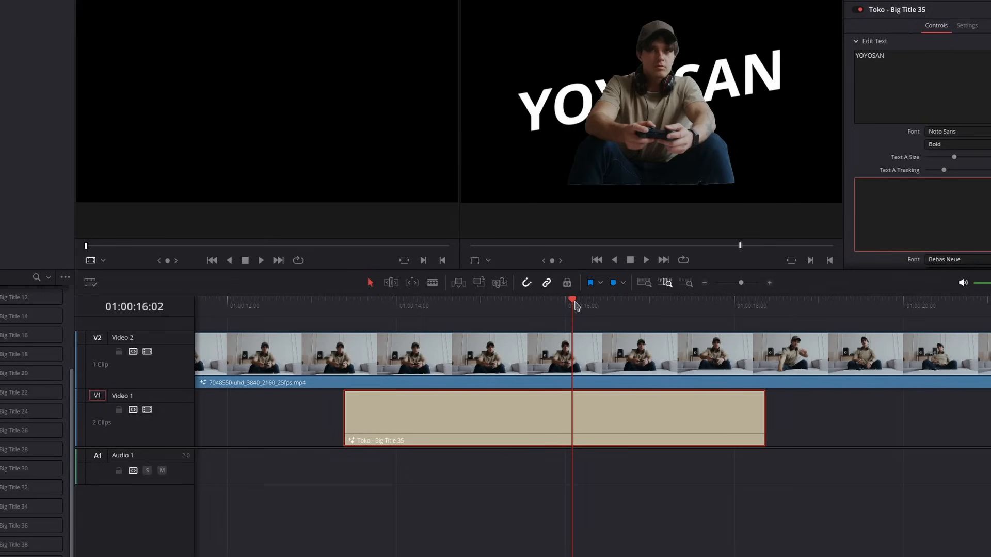
{"action": "left_click", "coordinate": [474, 307]}
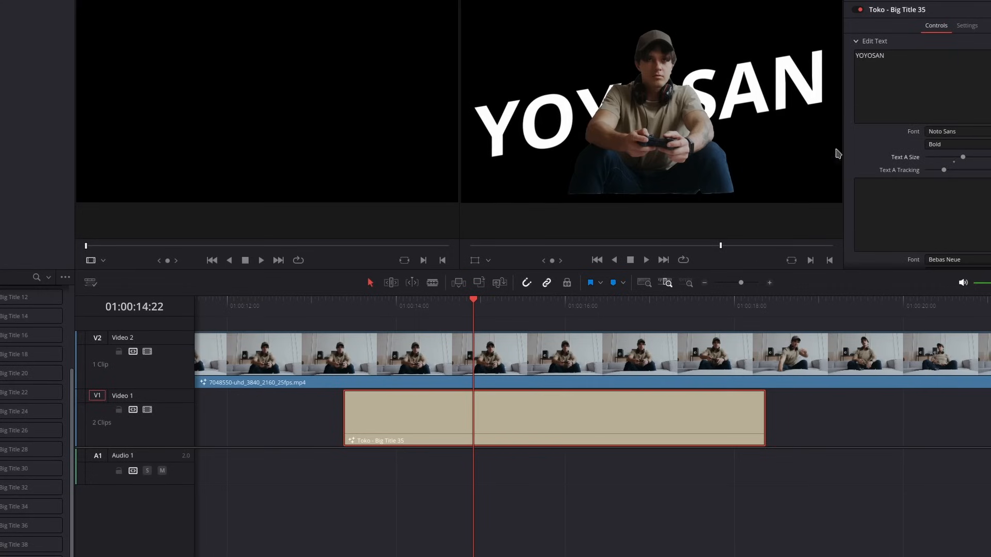
{"action": "left_click", "coordinate": [966, 24]}
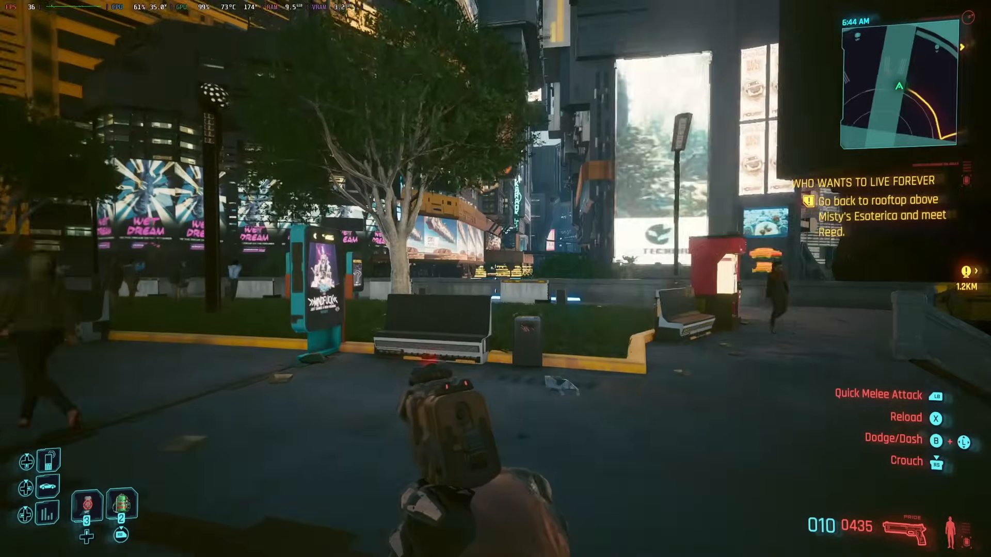
{"action": "mouse_move", "coordinate": [495, 278]}
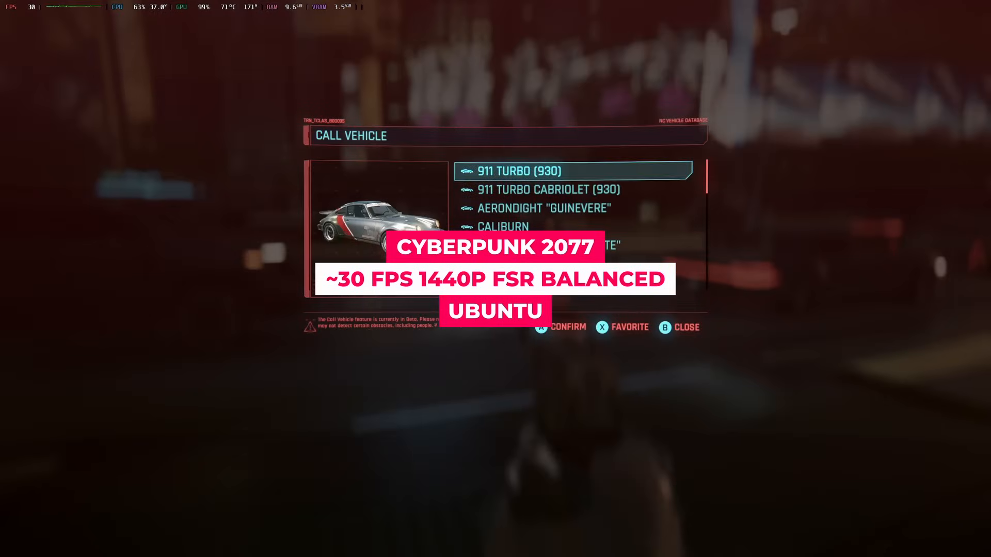
Call a vehicle and drive it through the city streets at roughly 56–60 FPS.
{"action": "key", "text": "down"}
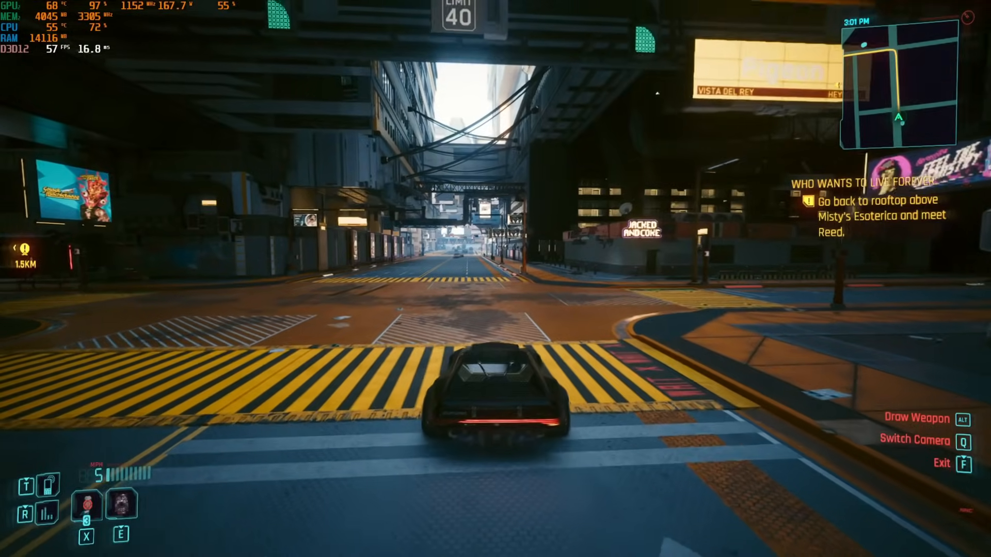
{"action": "key", "text": "w"}
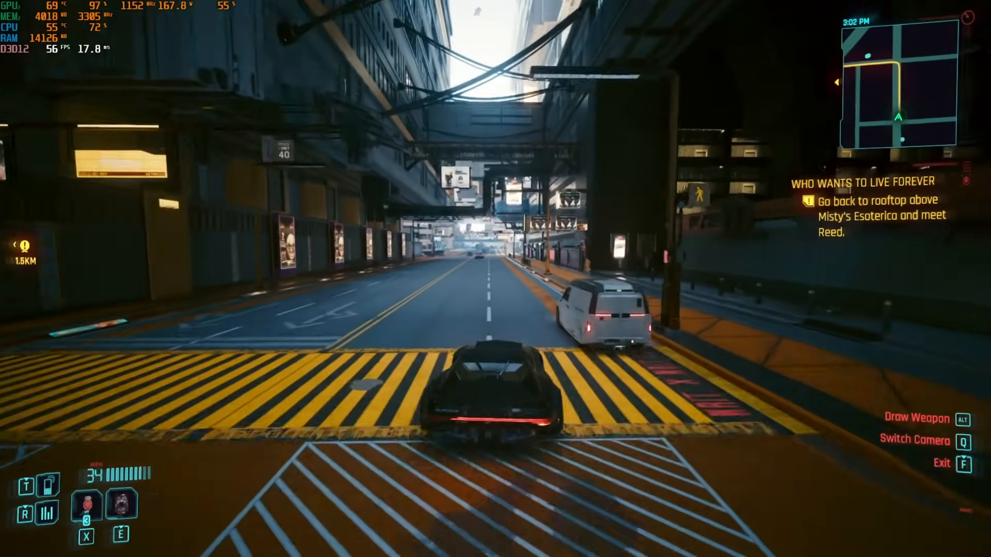
{"action": "key", "text": "w"}
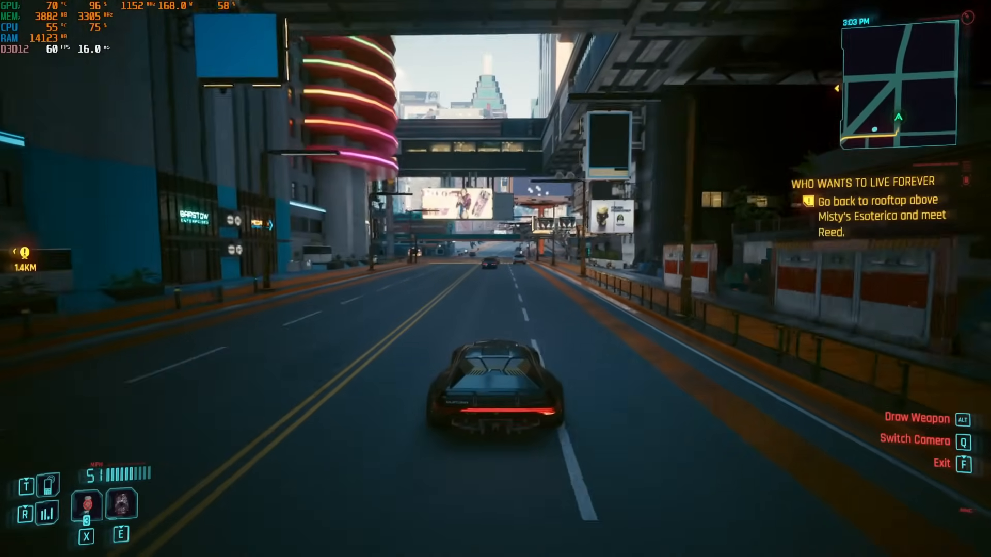
{"action": "key", "text": "w"}
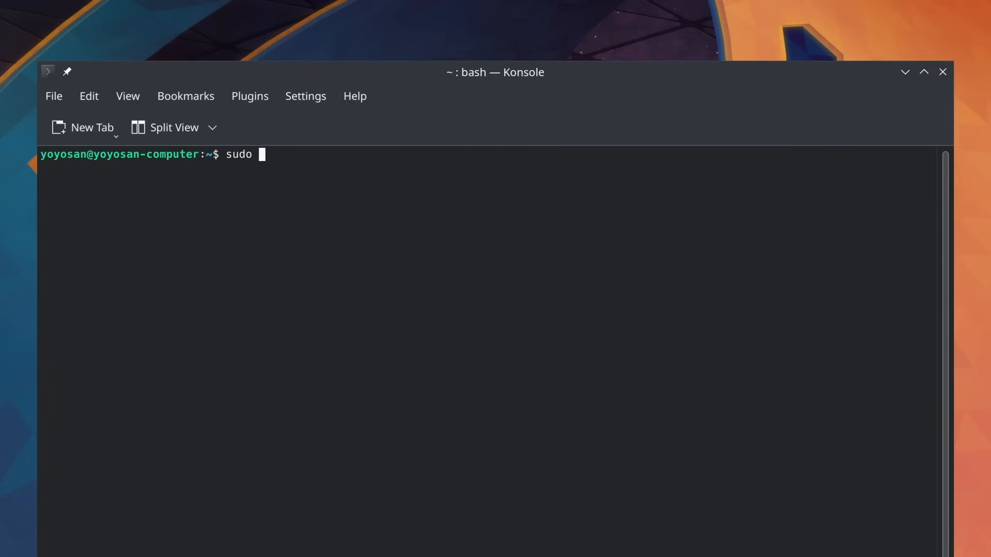
Enter sudo apt install nvidia-driver-565-server and sudo prime-select at the bash prompt.
{"action": "type", "text": "apt install"}
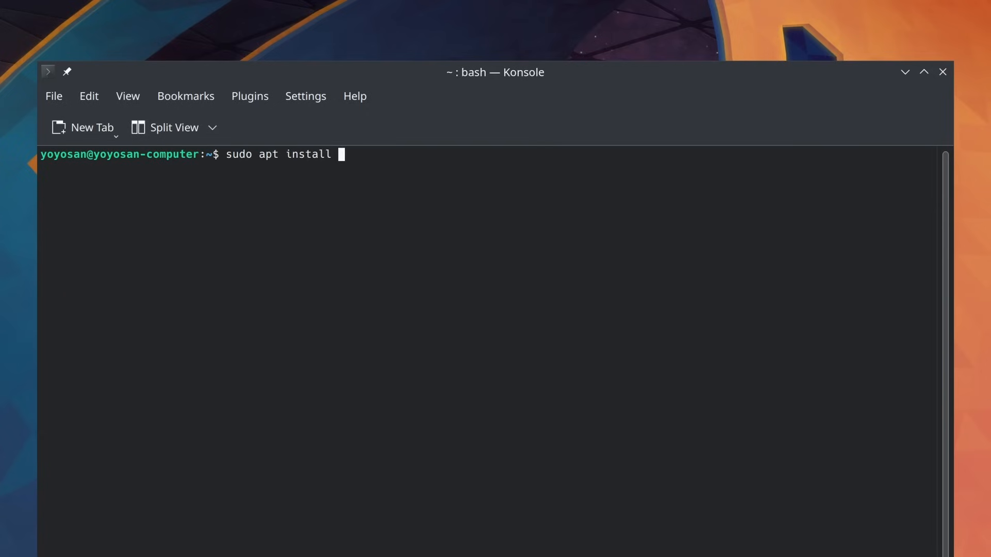
{"action": "type", "text": "nvidia-"}
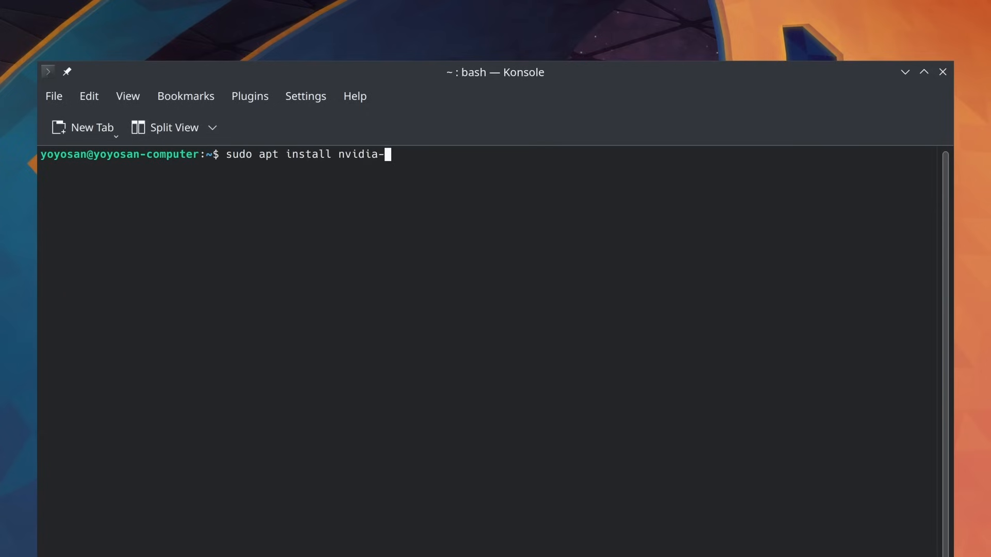
{"action": "type", "text": "dr"}
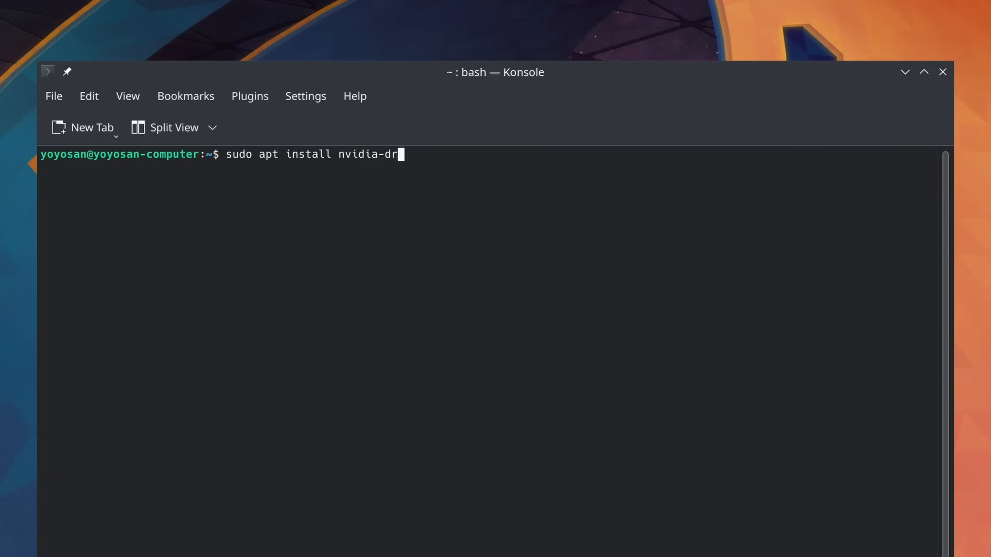
{"action": "type", "text": "iver-56"}
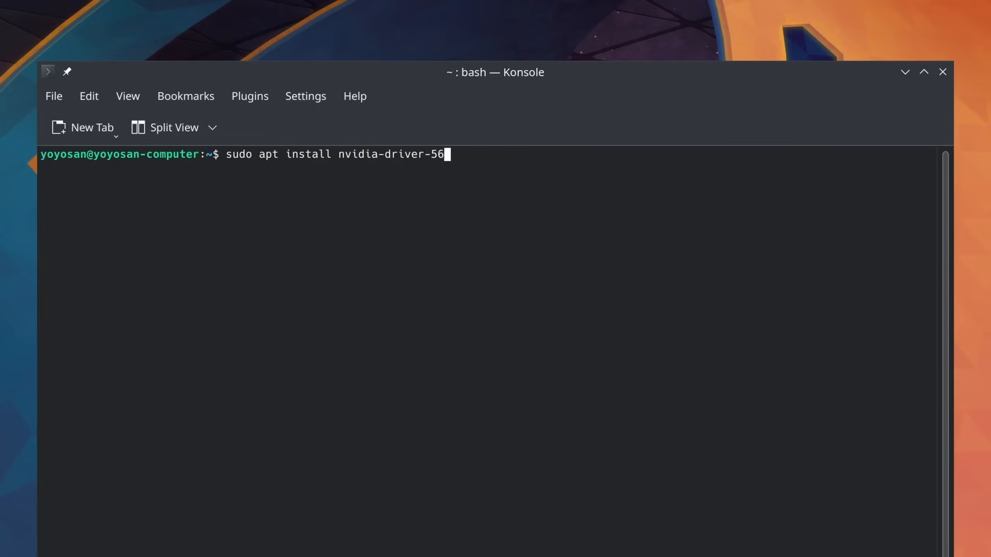
{"action": "type", "text": "5-ser"}
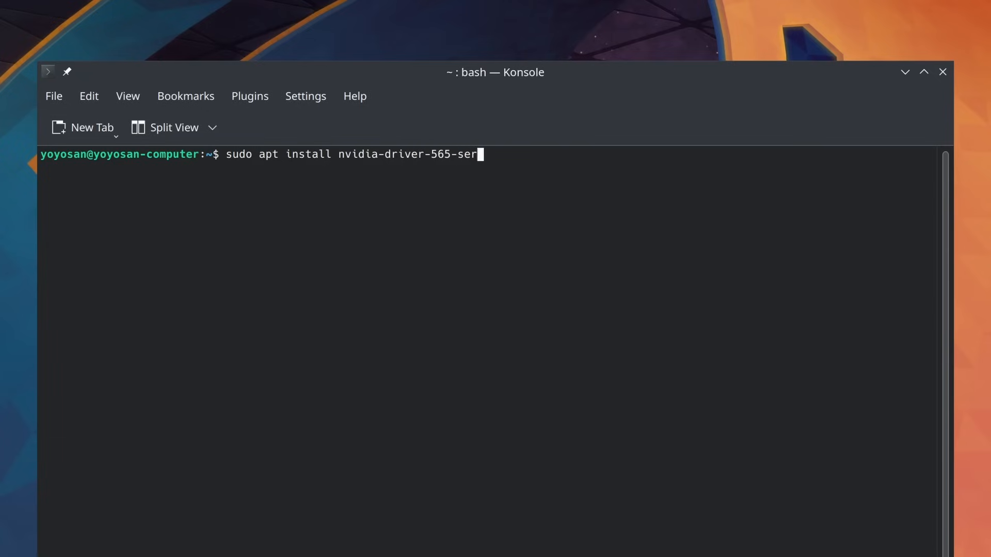
{"action": "type", "text": "ver"}
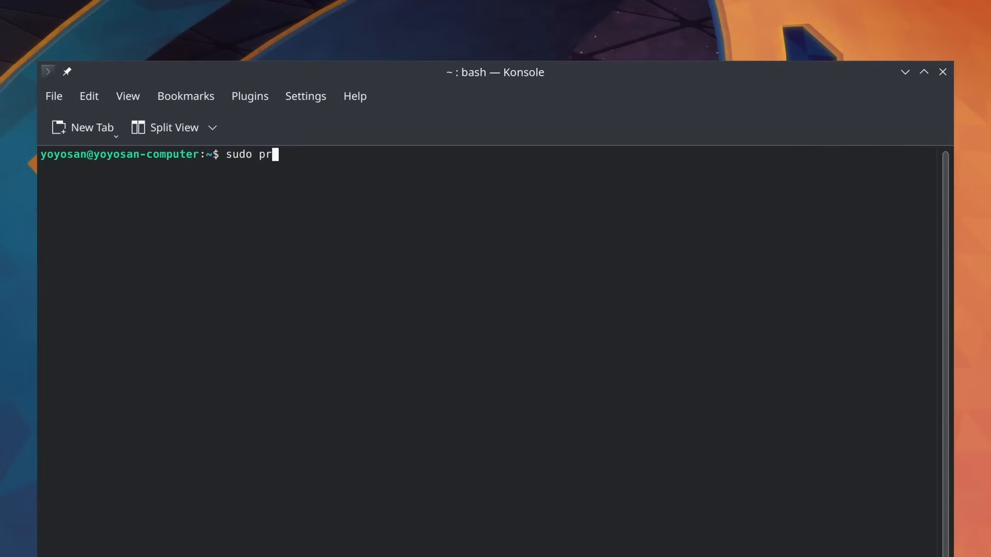
{"action": "type", "text": "ime-selec"}
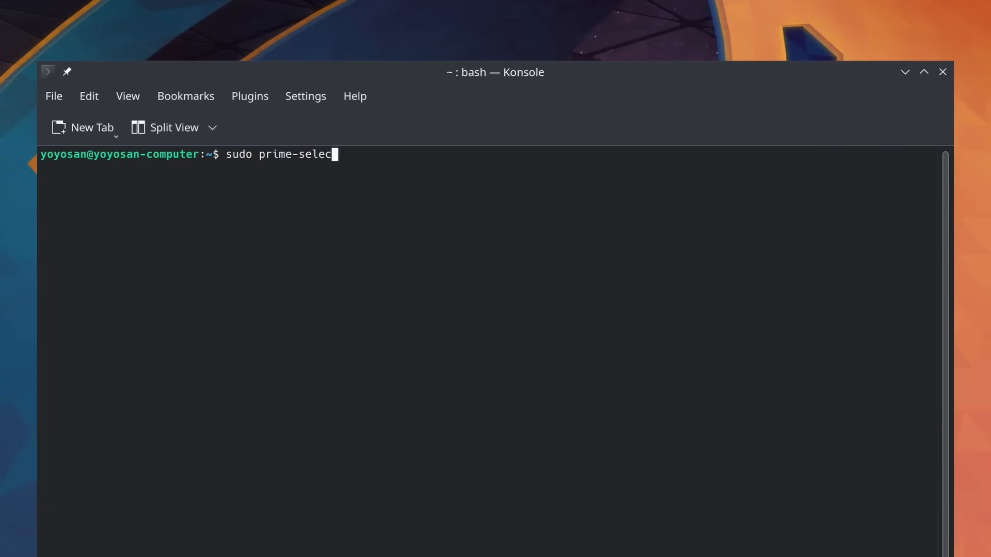
{"action": "type", "text": "t"}
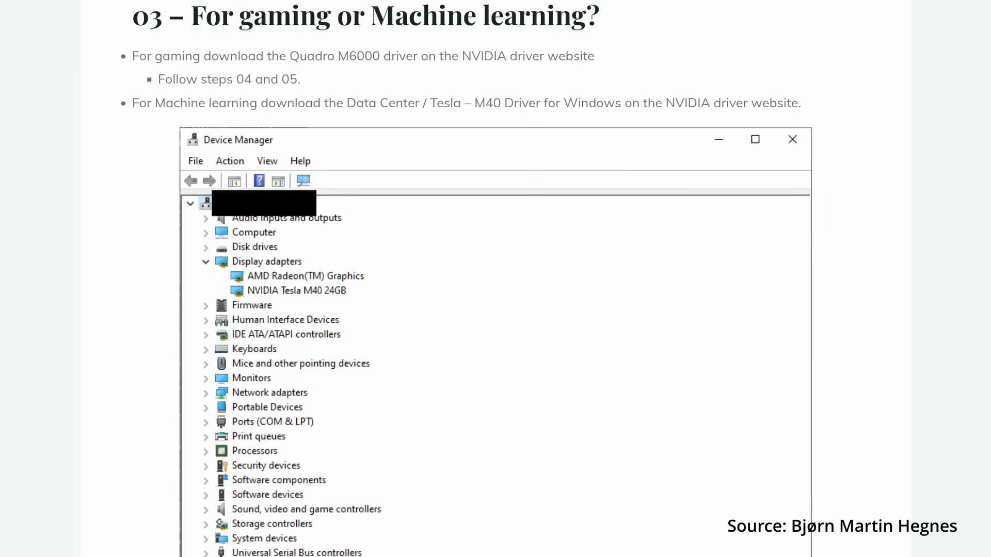
Scroll the guide down to its '04 – For Gaming' section on switching TCC to WDDM mode.
{"action": "scroll", "scroll_direction": "down", "scroll_amount": 3}
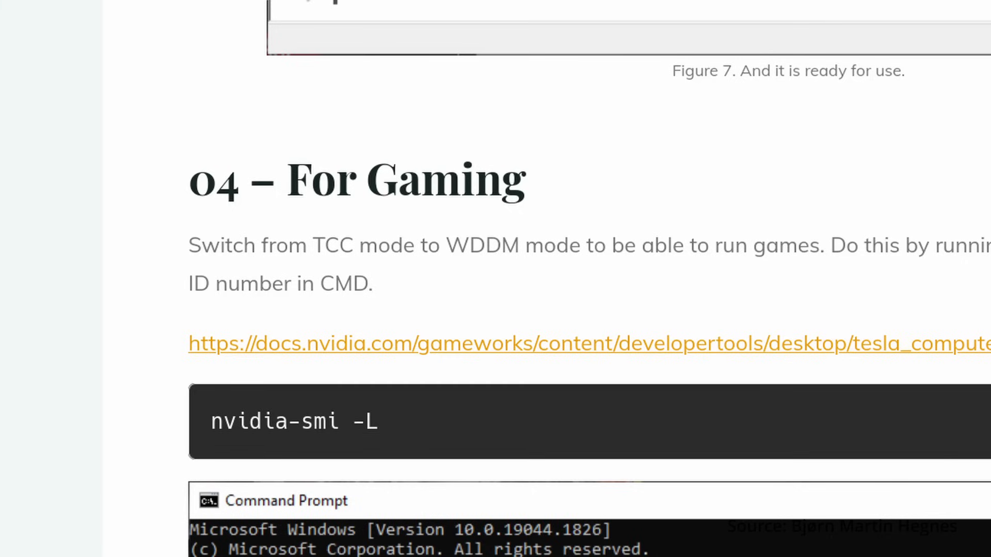
{"action": "scroll", "scroll_direction": "down", "scroll_amount": 3}
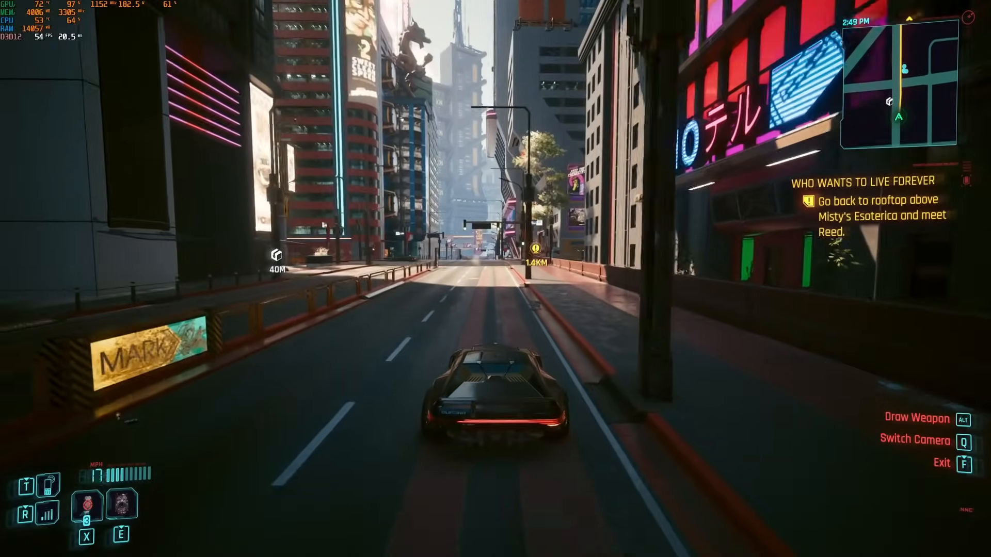
Drive the car forward along the city highway, then return to Resolve's Fusion page with the masked clip.
{"action": "key", "text": "w"}
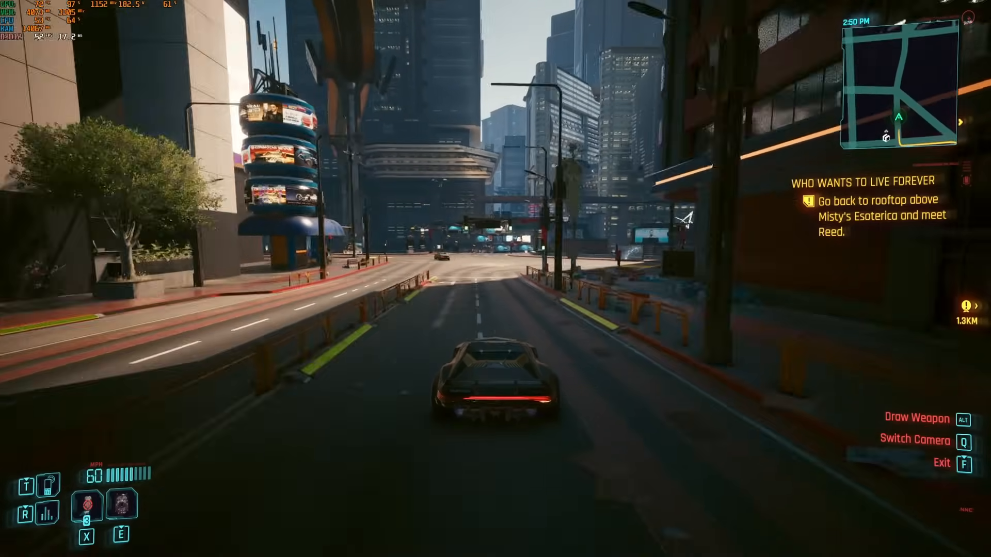
{"action": "key", "text": "w"}
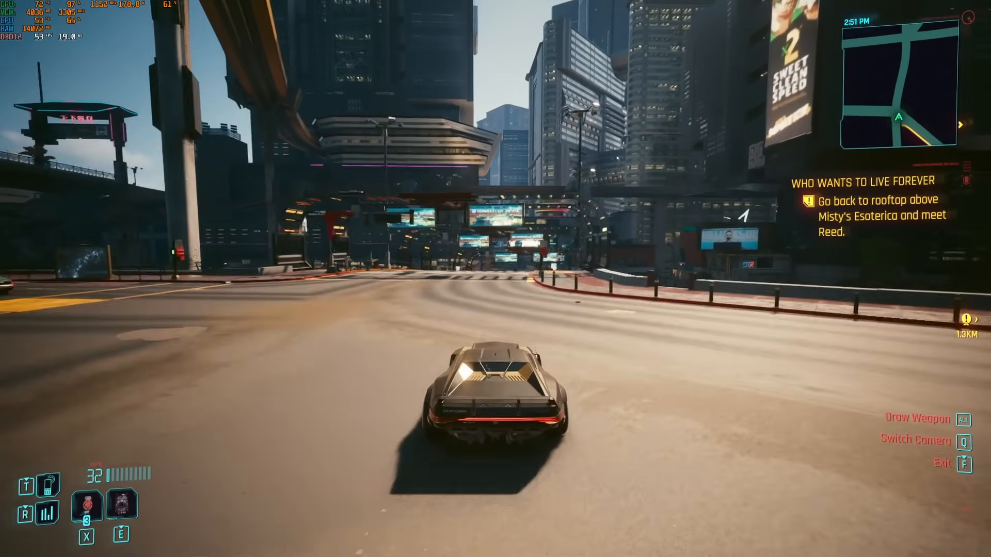
{"action": "key", "text": "w"}
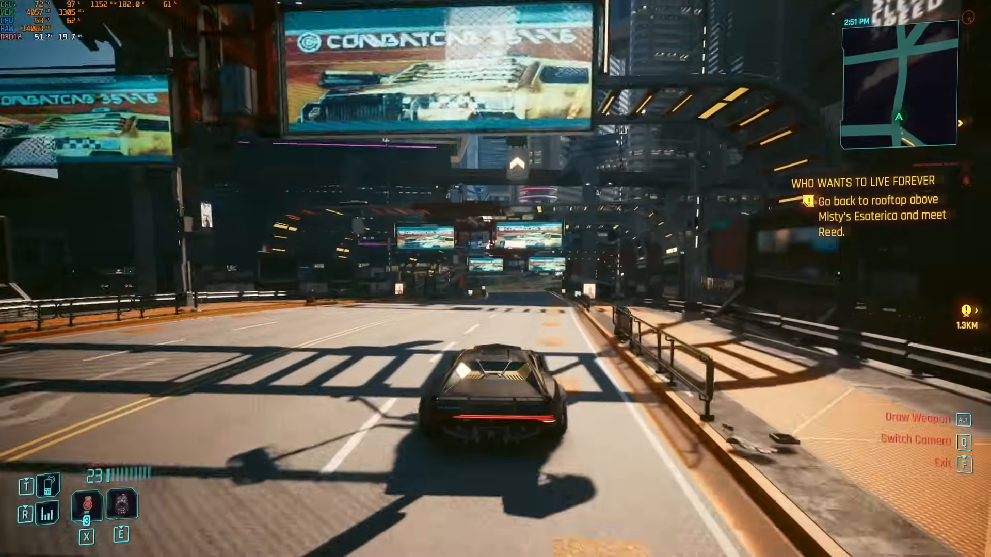
{"action": "key", "text": "w"}
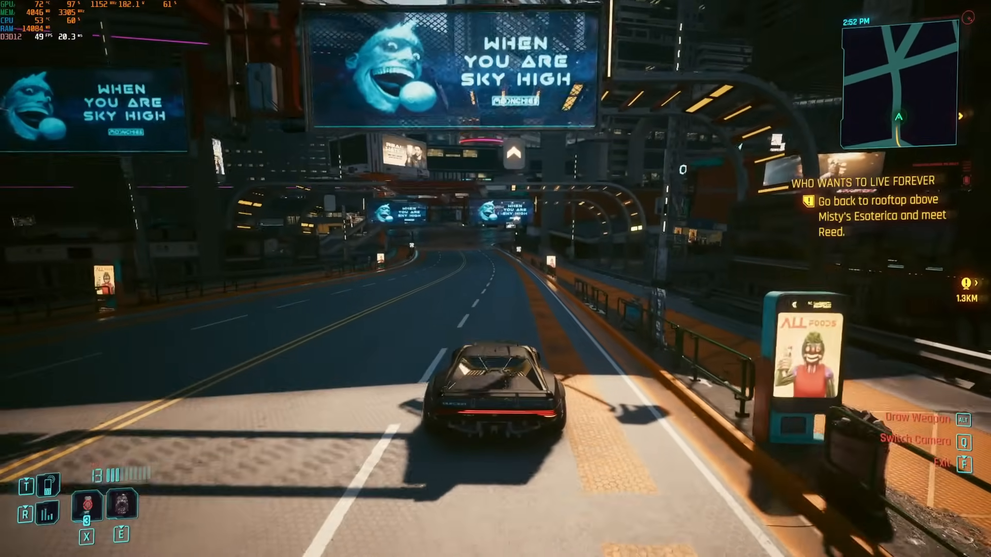
{"action": "left_click", "coordinate": [342, 548]}
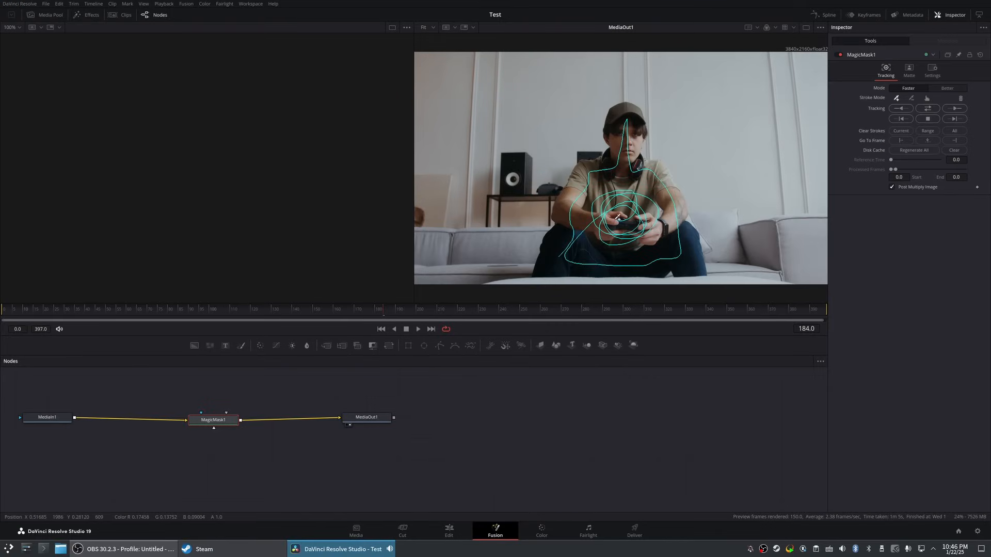